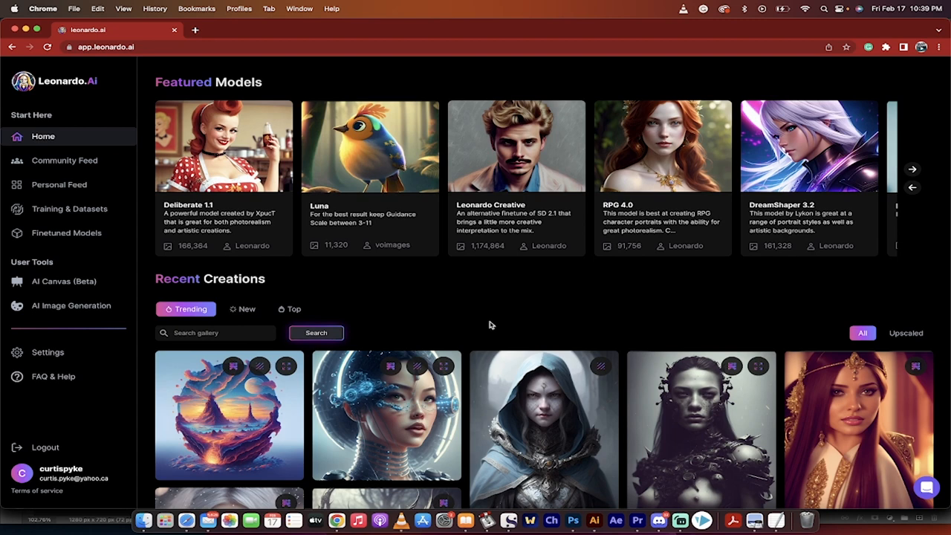
Browse the featured models carousel on the home page to find Deliberate 1.1.
left_click(106, 46)
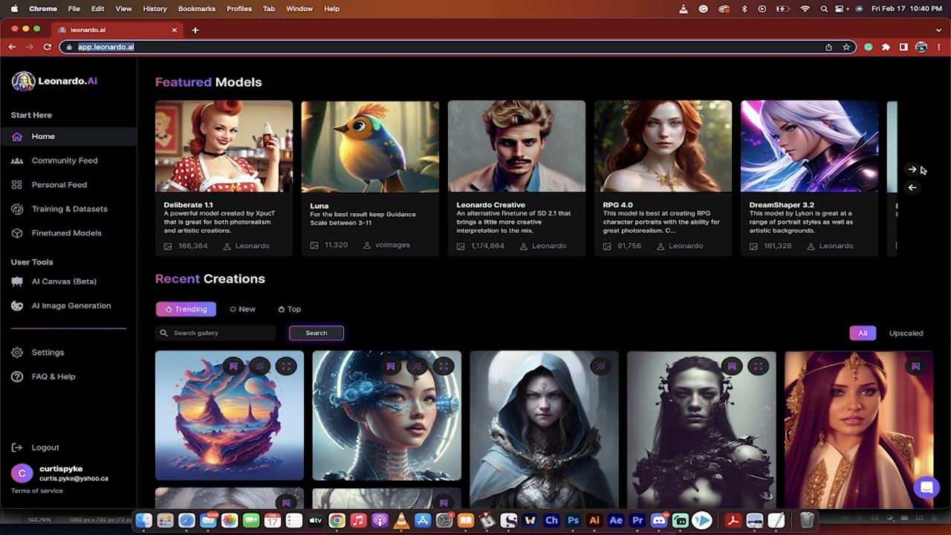
left_click(913, 170)
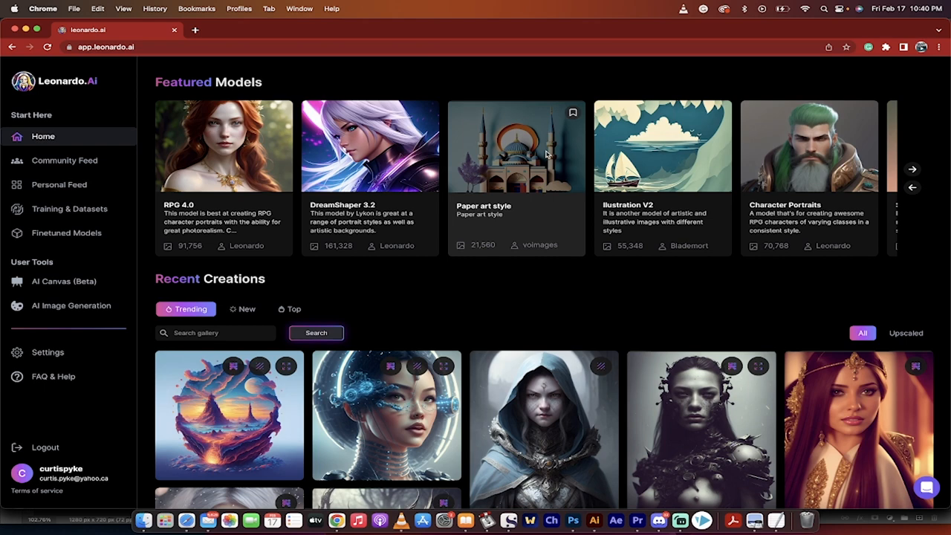
left_click(913, 169)
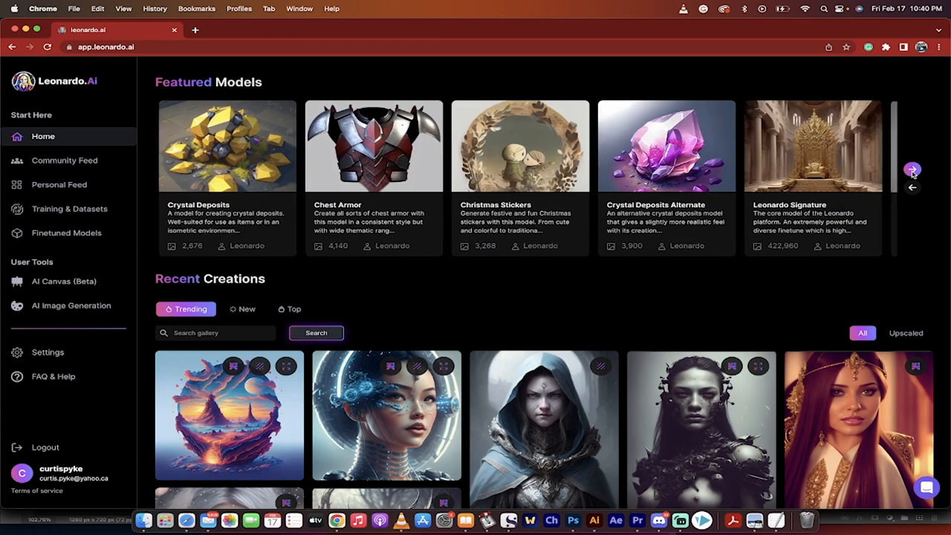
left_click(912, 170)
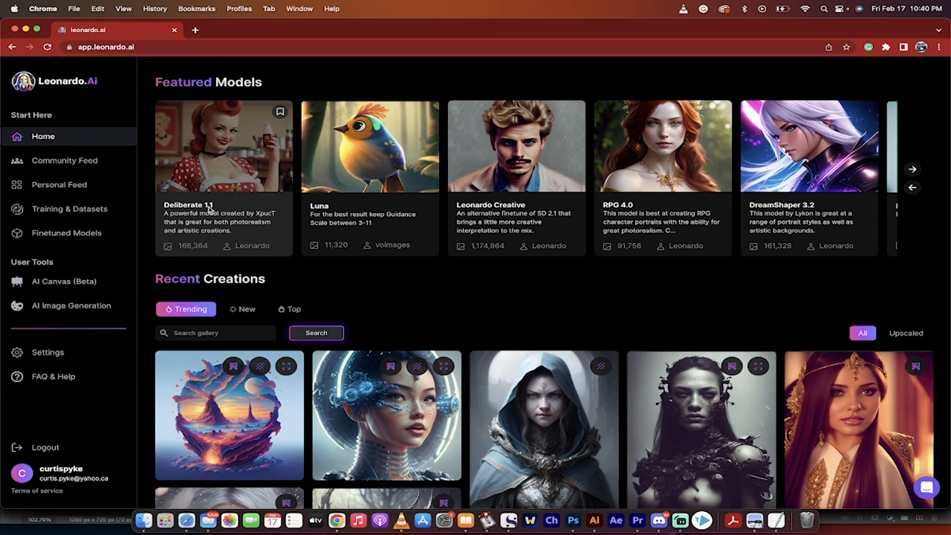
Review the Deliberate 1.1 model details and start generating with that model.
left_click(223, 146)
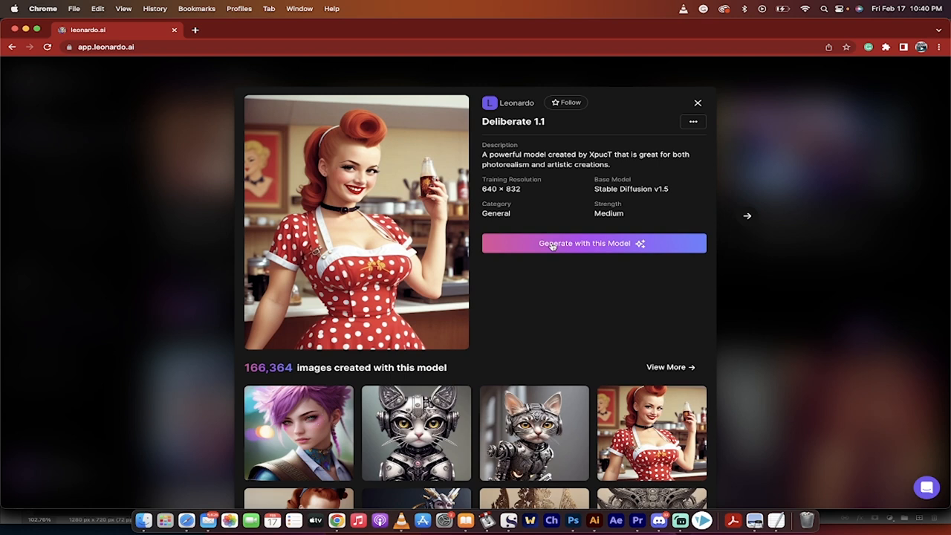
mouse_move(654, 192)
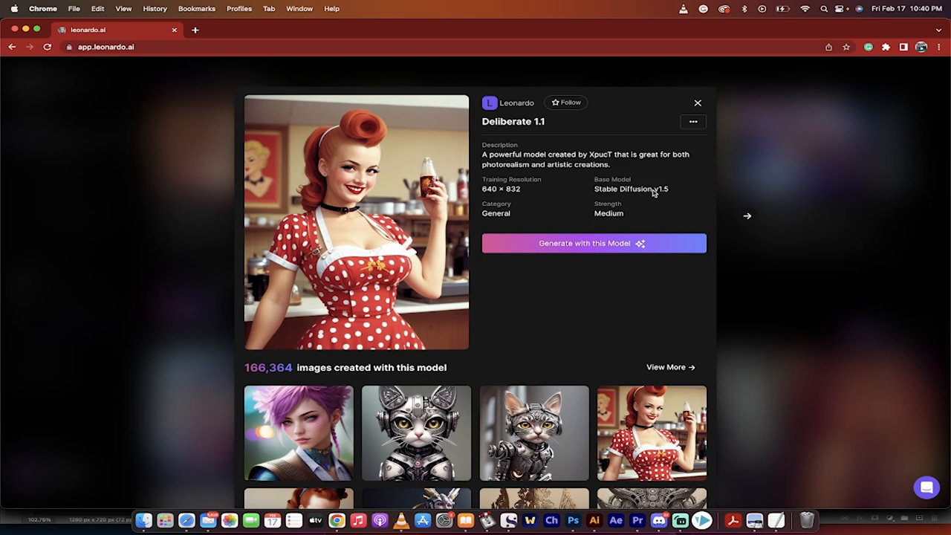
scroll("down", 3)
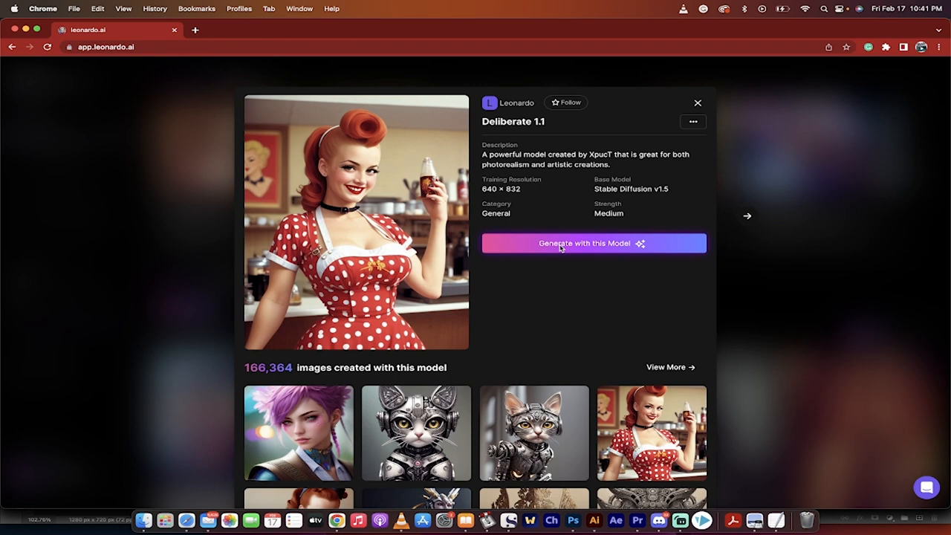
left_click(593, 244)
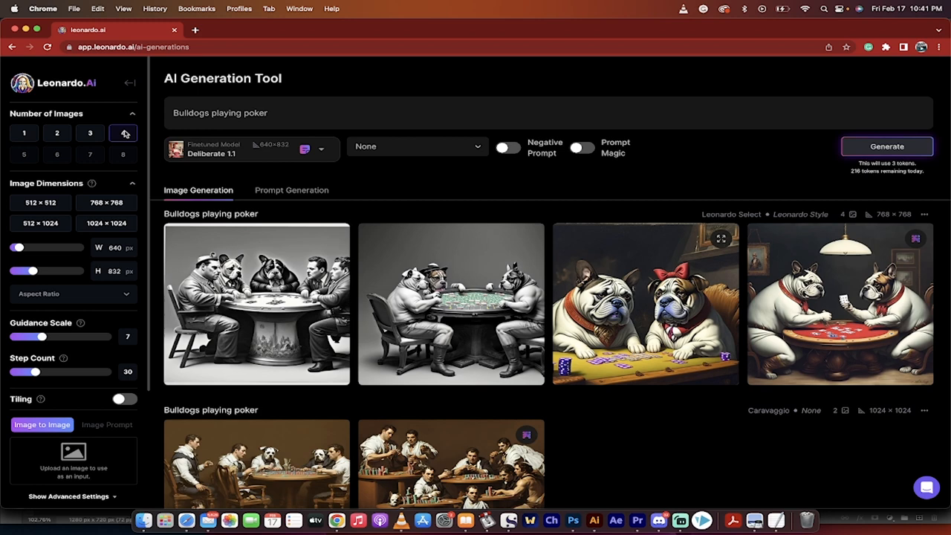
left_click(122, 132)
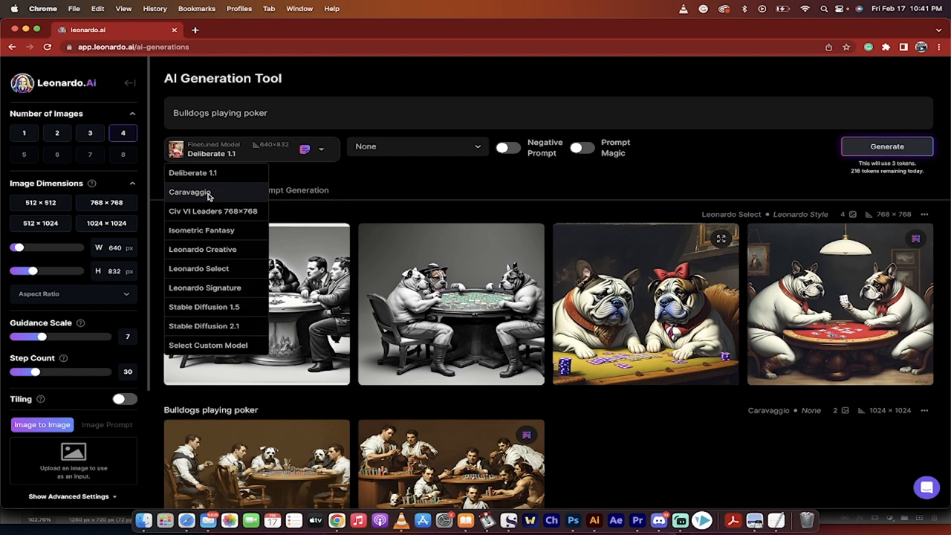
mouse_move(215, 355)
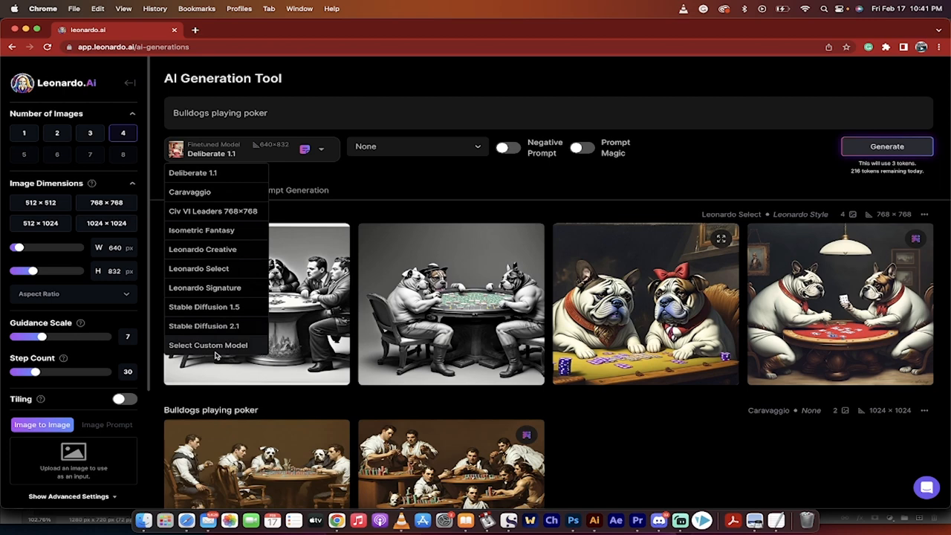
left_click(353, 154)
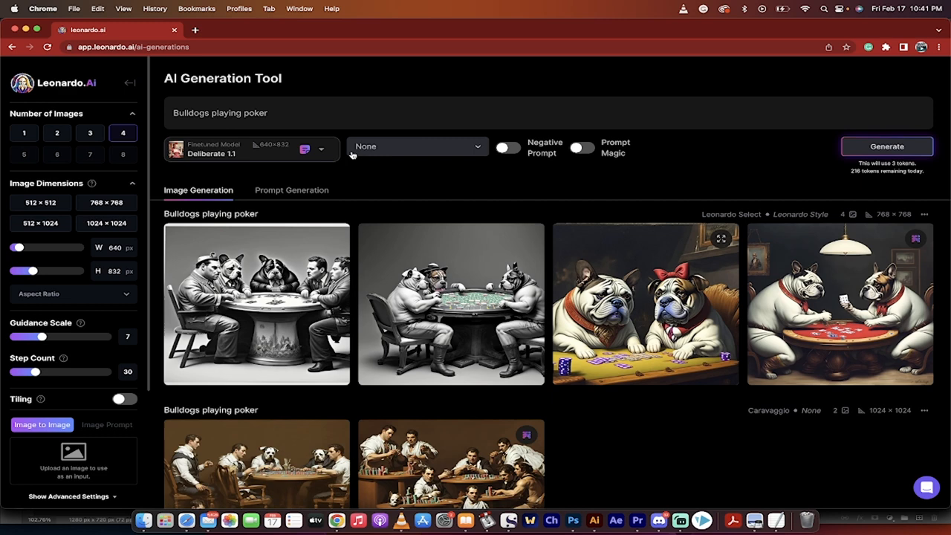
left_click(416, 145)
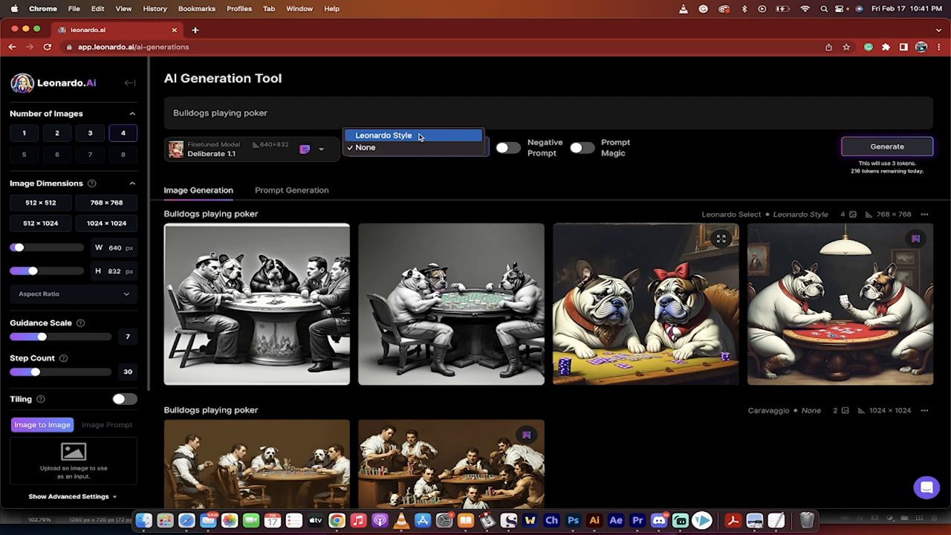
left_click(365, 147)
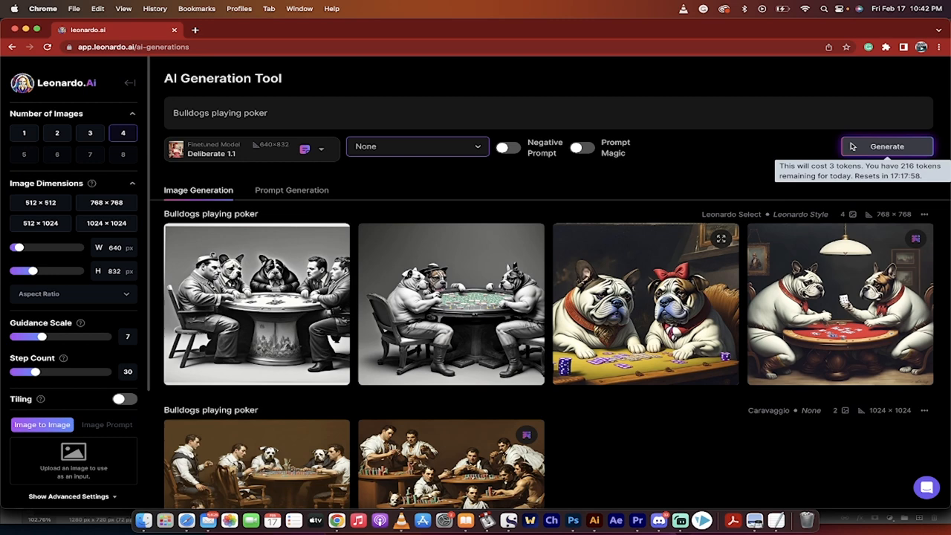
Generate four bulldogs-playing-poker images, review guidance and step settings, and view the first full size.
left_click(886, 147)
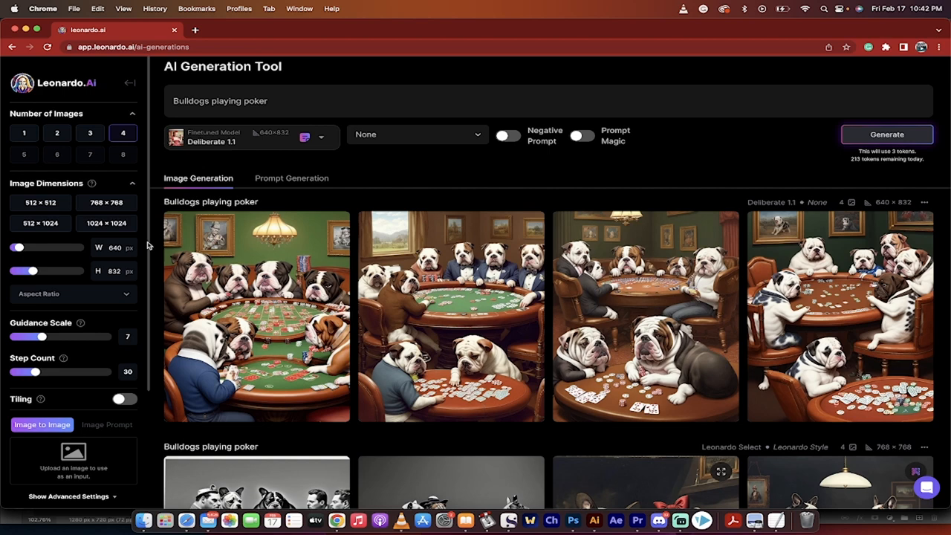
scroll("down", 3)
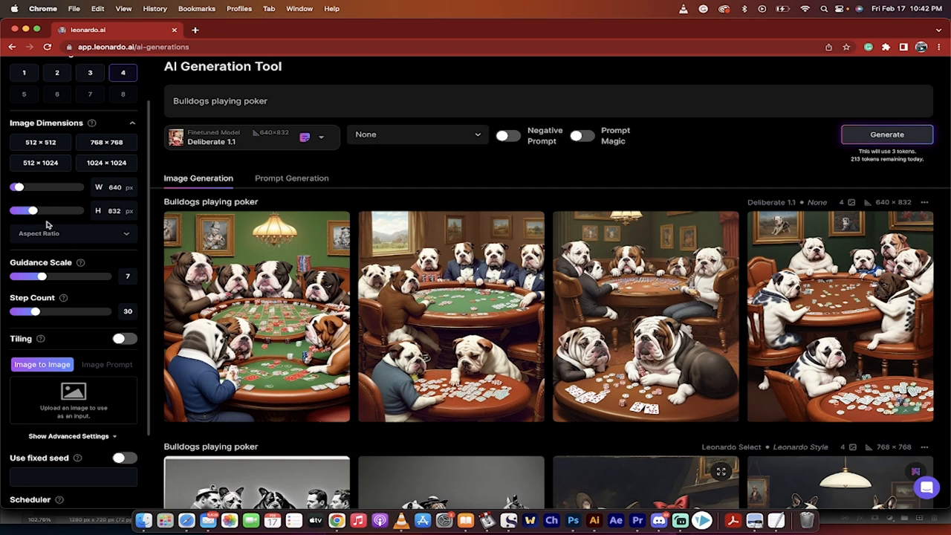
left_click(75, 233)
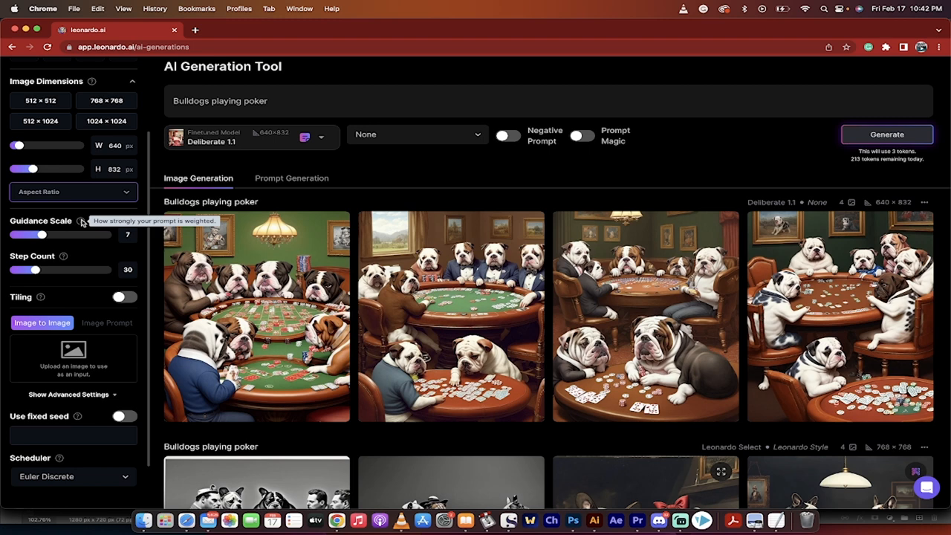
mouse_move(142, 235)
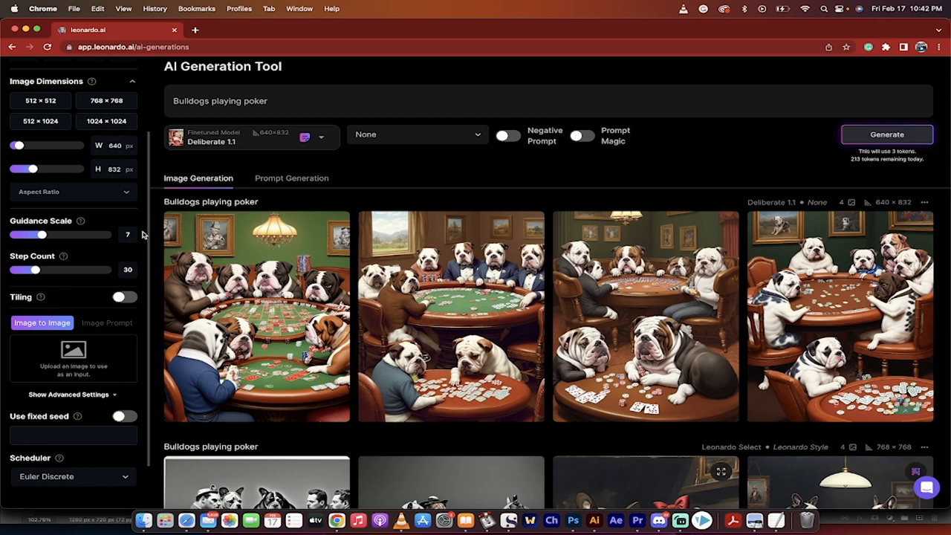
scroll("down", 3)
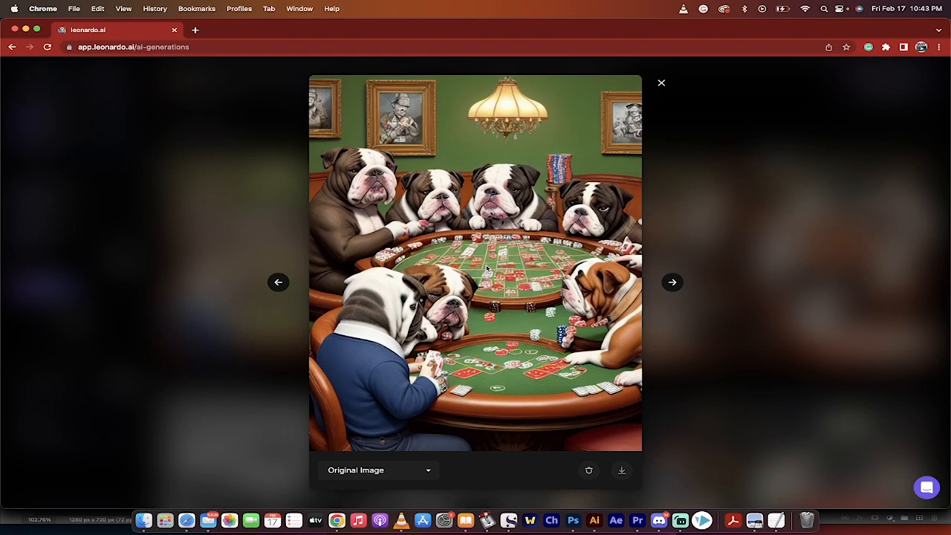
Step through the second, third and fourth bulldog images, then close the viewer.
left_click(672, 282)
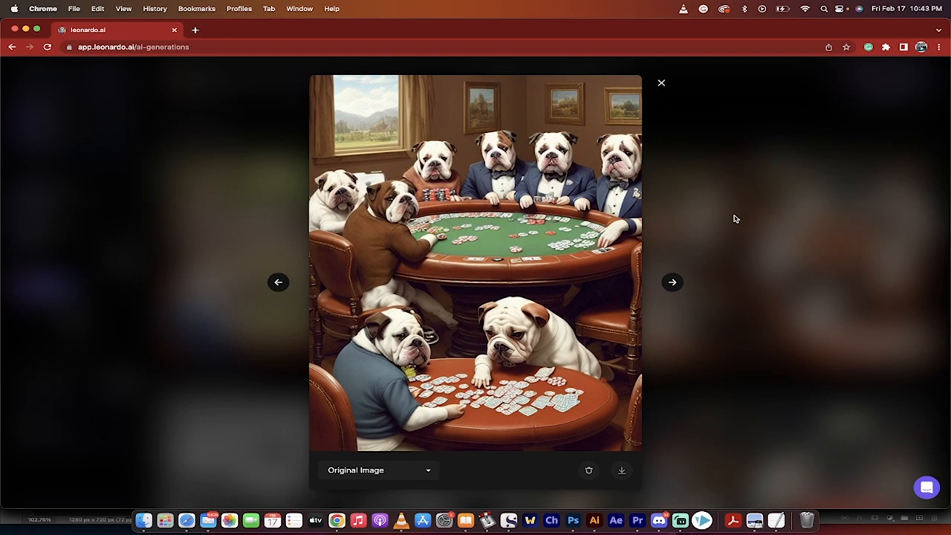
left_click(672, 282)
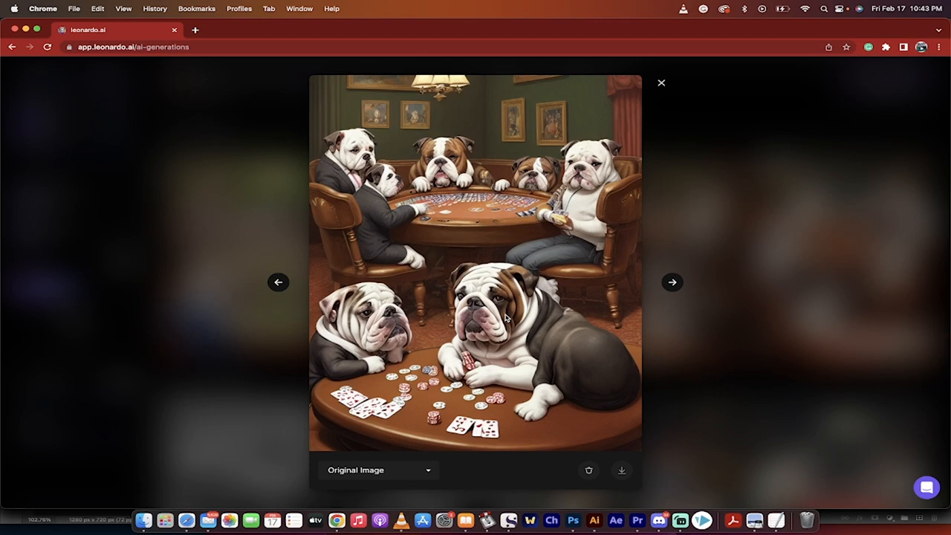
left_click(672, 283)
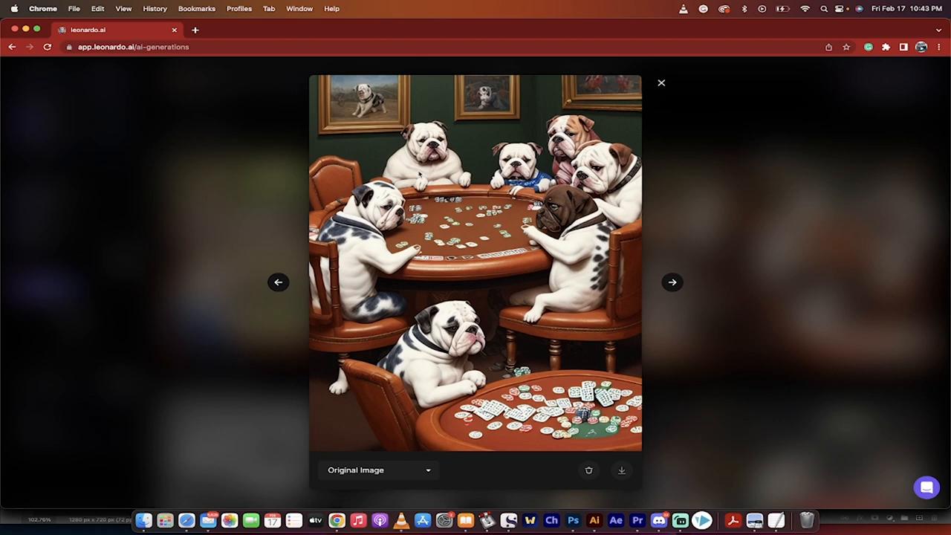
left_click(659, 84)
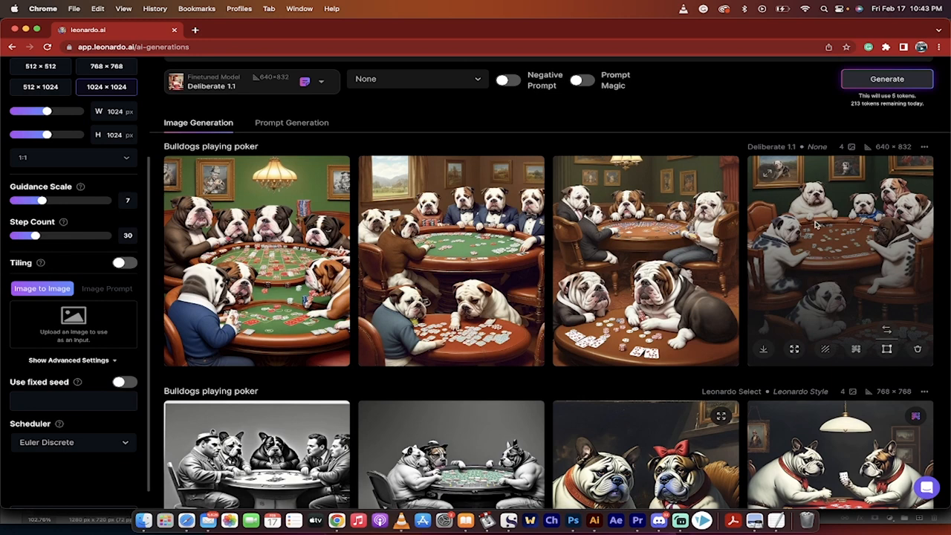
mouse_move(793, 350)
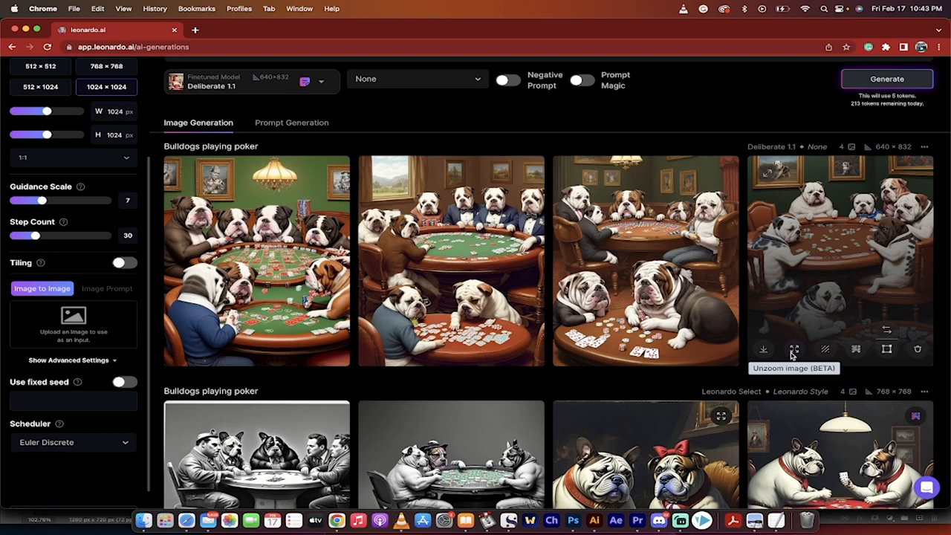
mouse_move(825, 349)
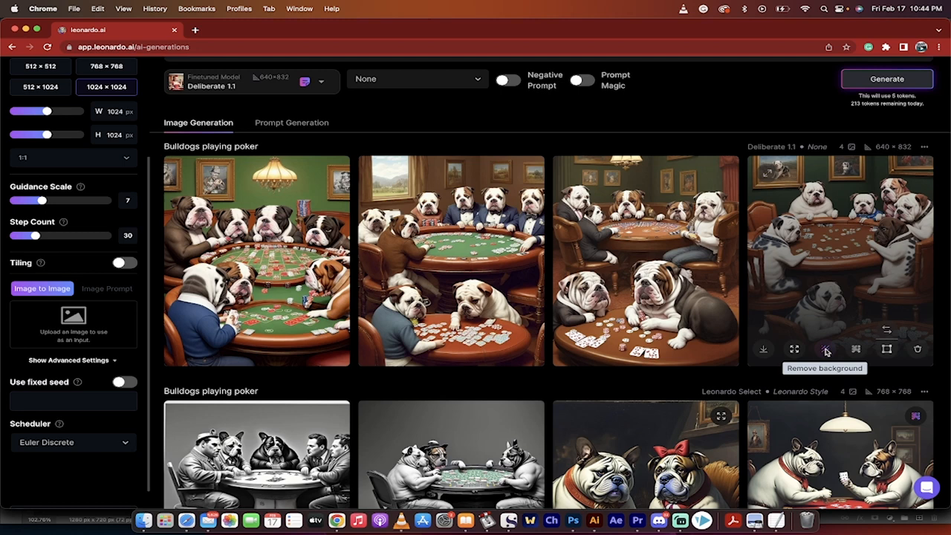
mouse_move(856, 350)
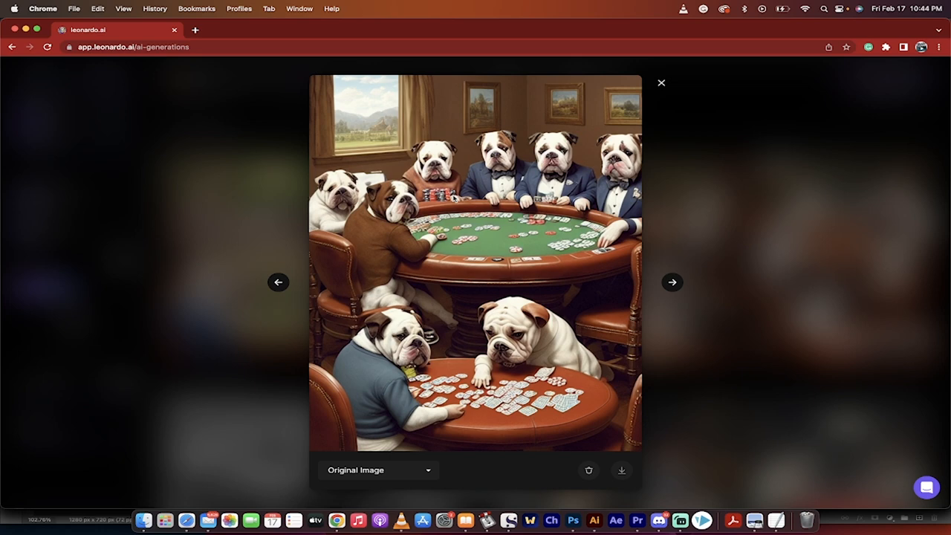
Upscale the fourth bulldog image and compare it with the original version.
left_click(659, 84)
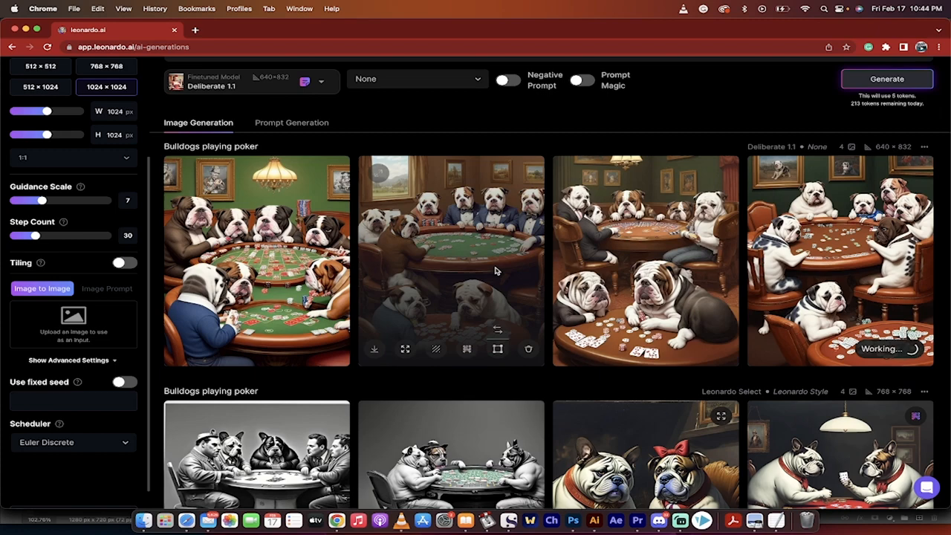
mouse_move(467, 349)
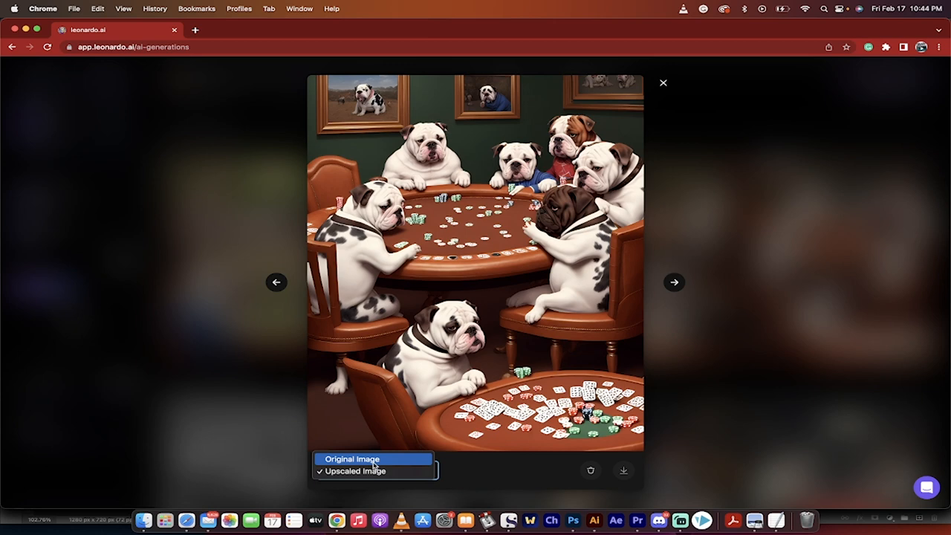
left_click(356, 471)
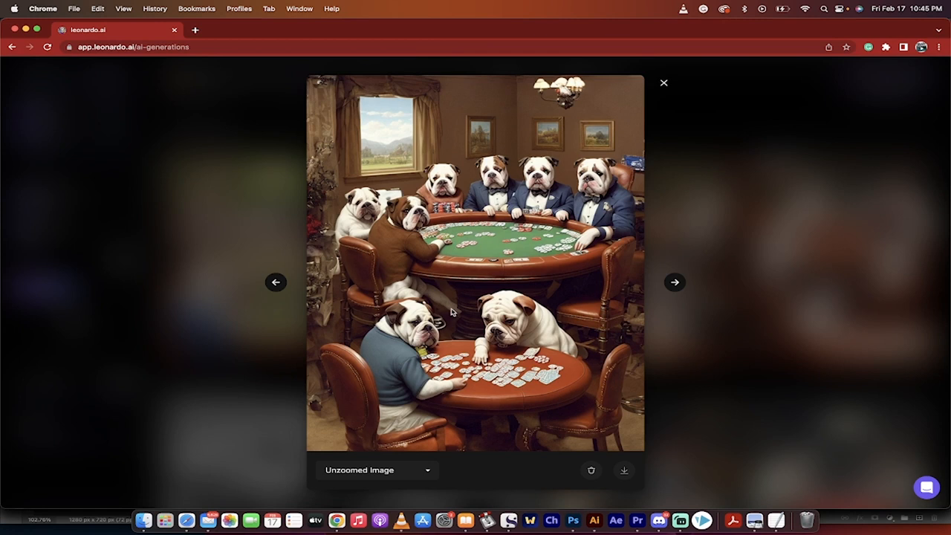
Unzoom the second bulldog image, compare it with the original, and return to the home page.
left_click(375, 469)
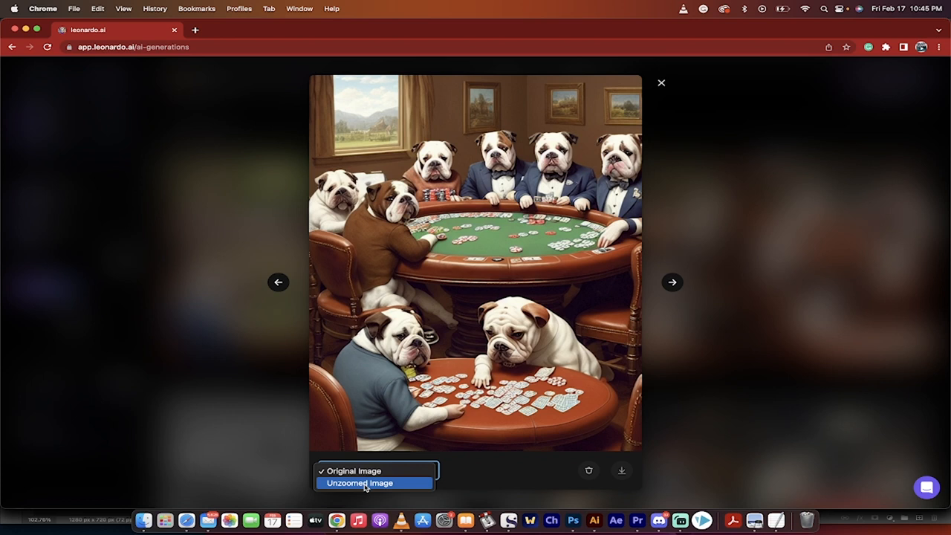
left_click(360, 483)
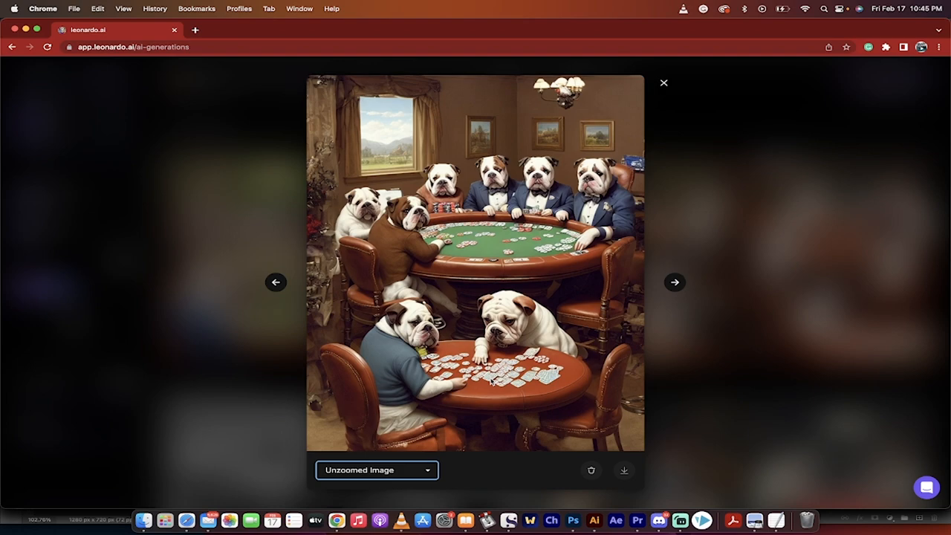
left_click(662, 84)
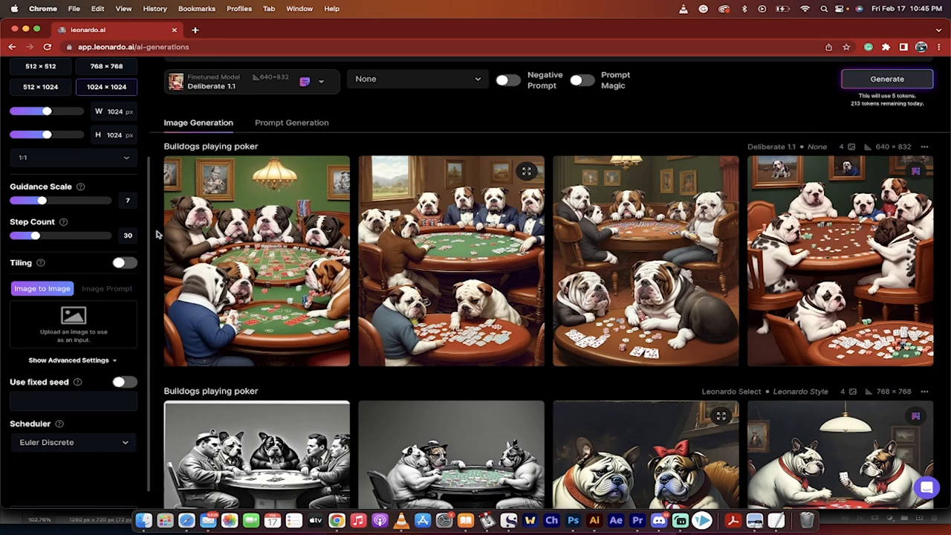
scroll("down", 3)
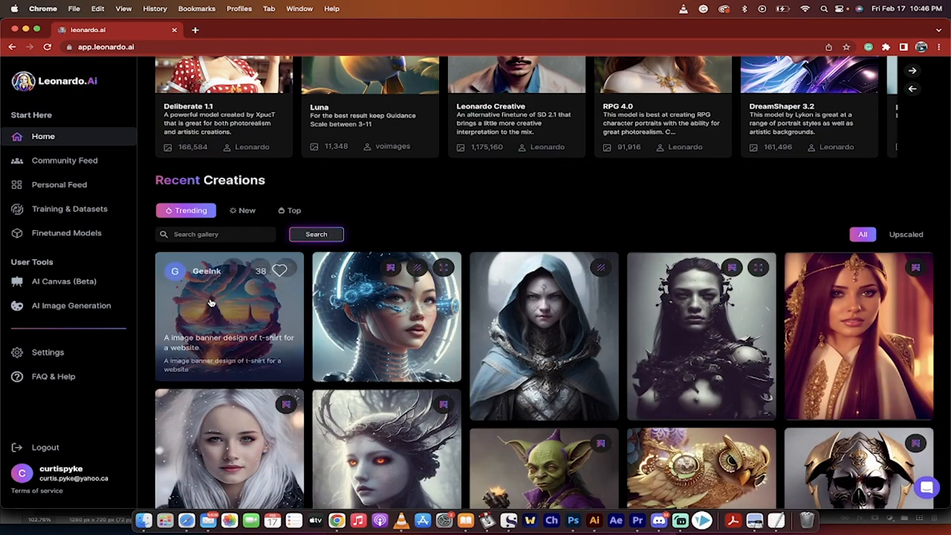
Find the green goblin with purple eyes in Recent Creations and view its prompt details.
scroll("down", 3)
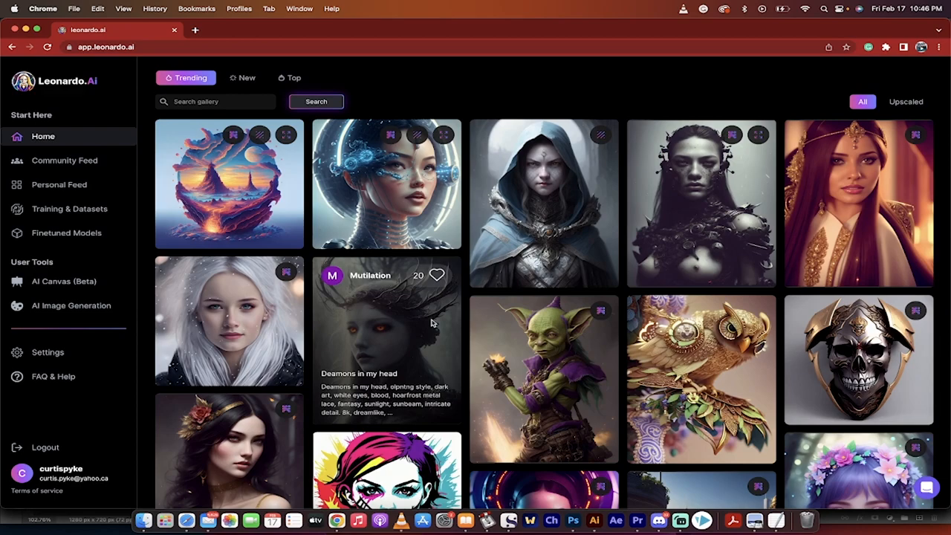
scroll("down", 3)
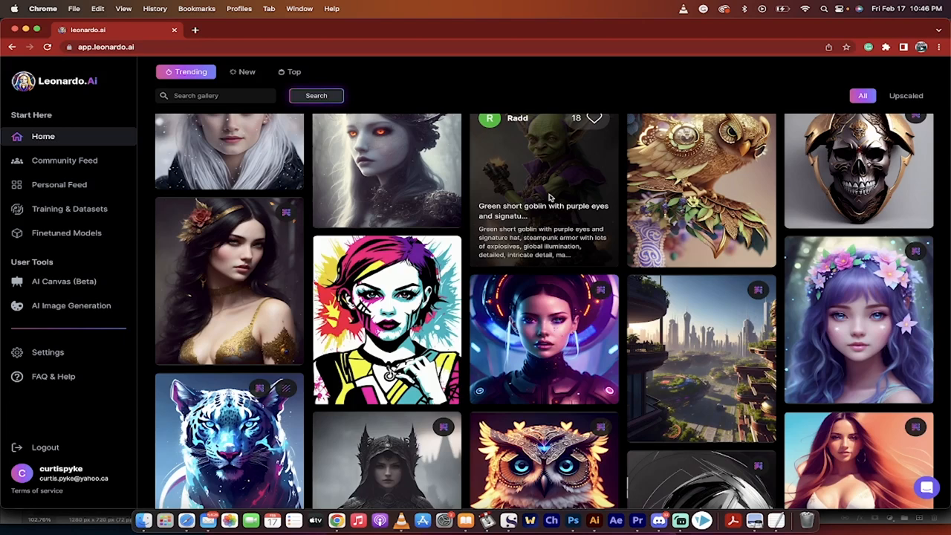
left_click(543, 171)
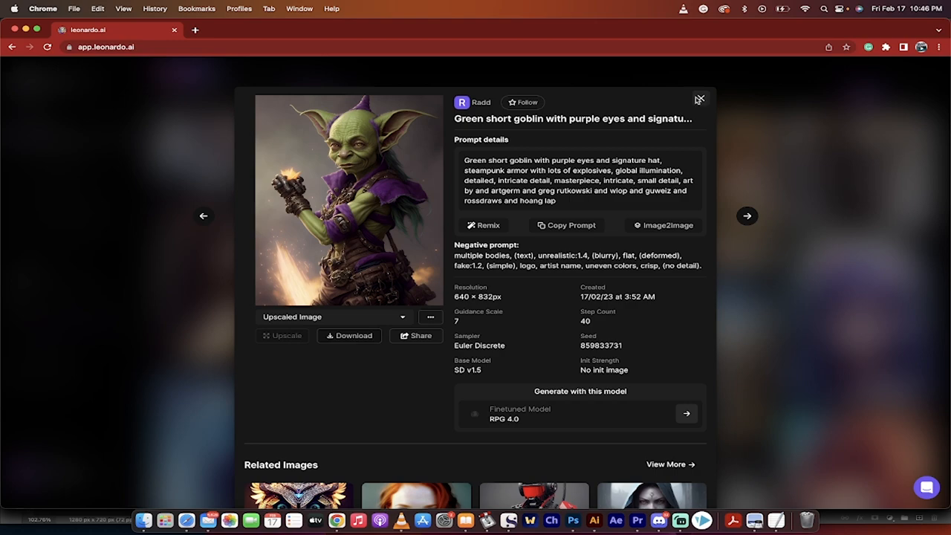
Leave the goblin details and show the Training & Datasets page with Painting and Caravaggio.
left_click(698, 98)
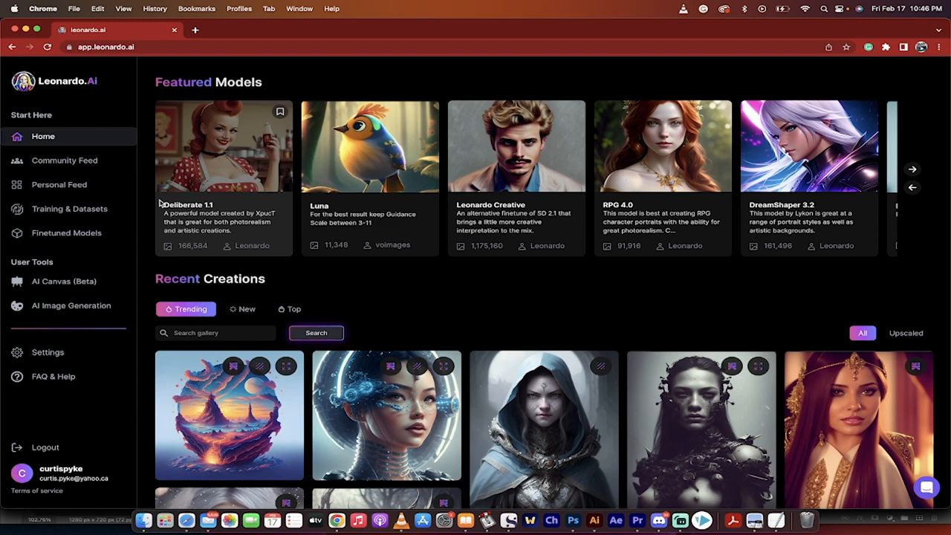
left_click(68, 208)
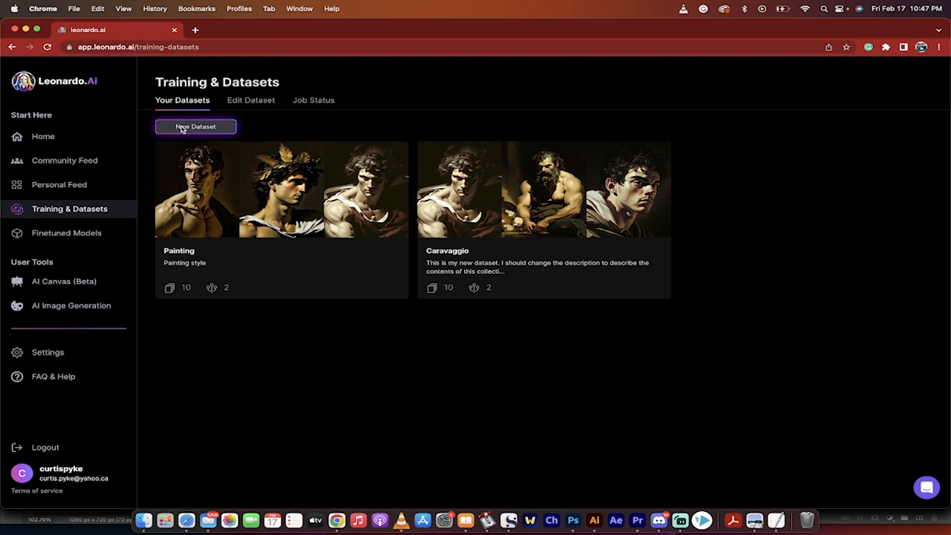
Create a new dataset named New with description New.
left_click(196, 126)
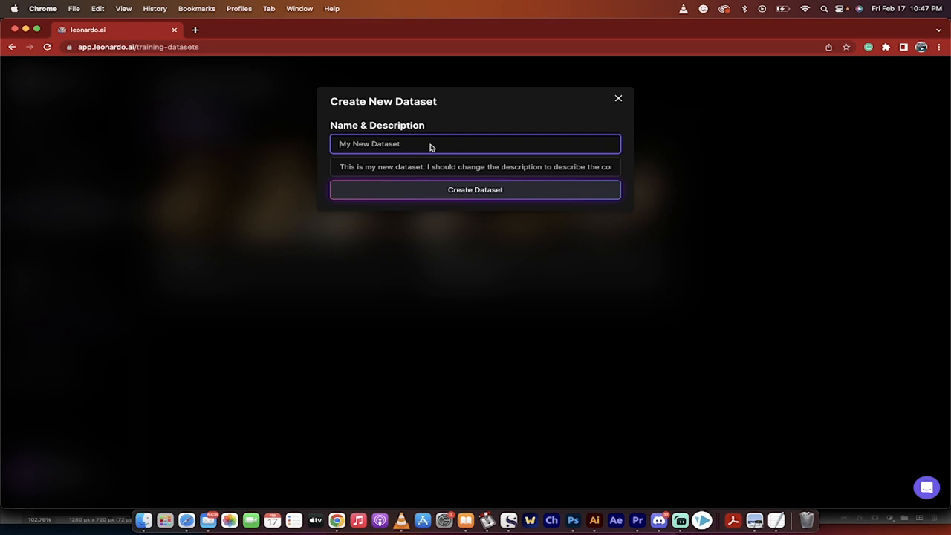
type("Nefw")
left_click(476, 166)
type("New")
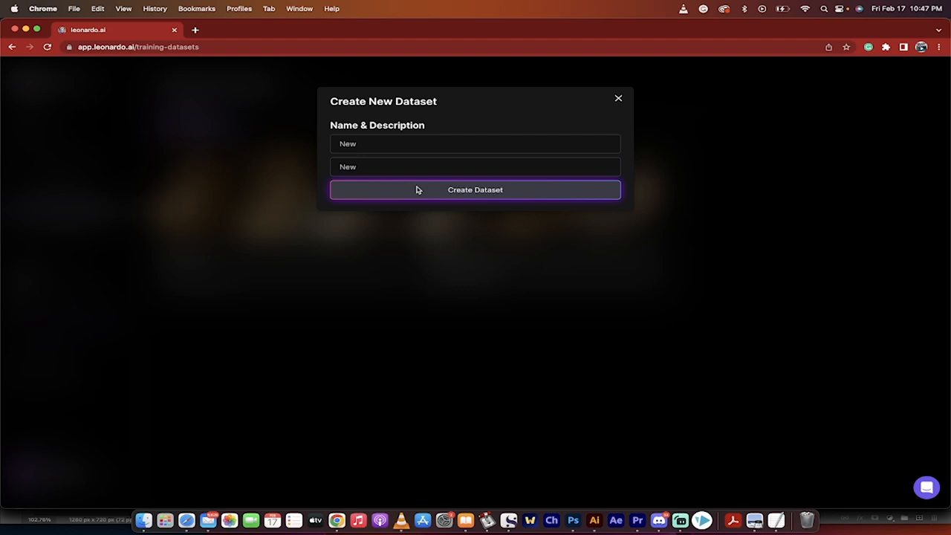
left_click(475, 190)
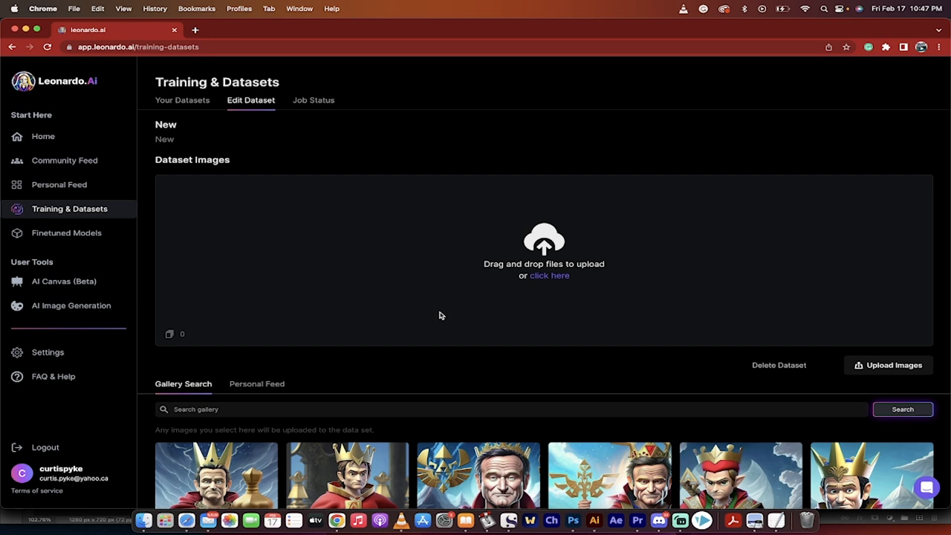
mouse_move(437, 315)
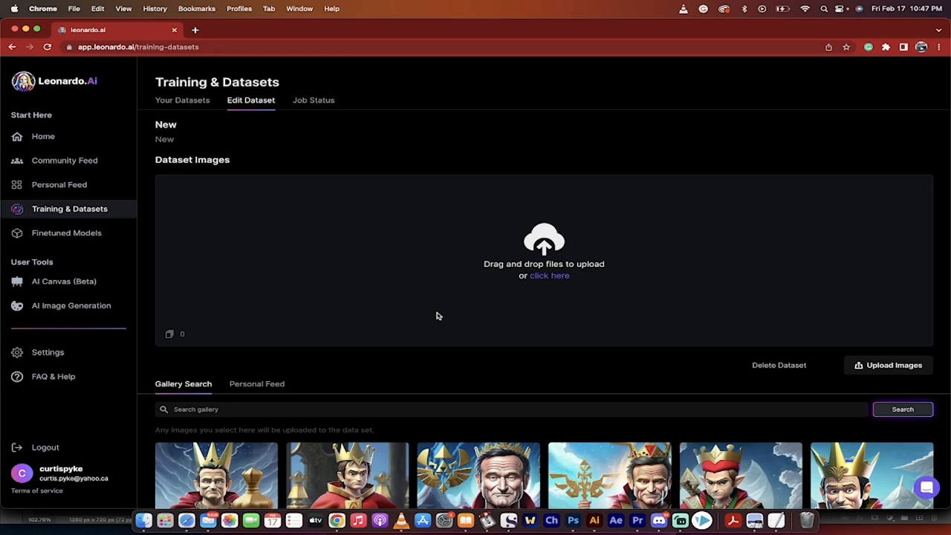
Upload the ten Caravaggio-style painting images into the New dataset.
left_click(549, 275)
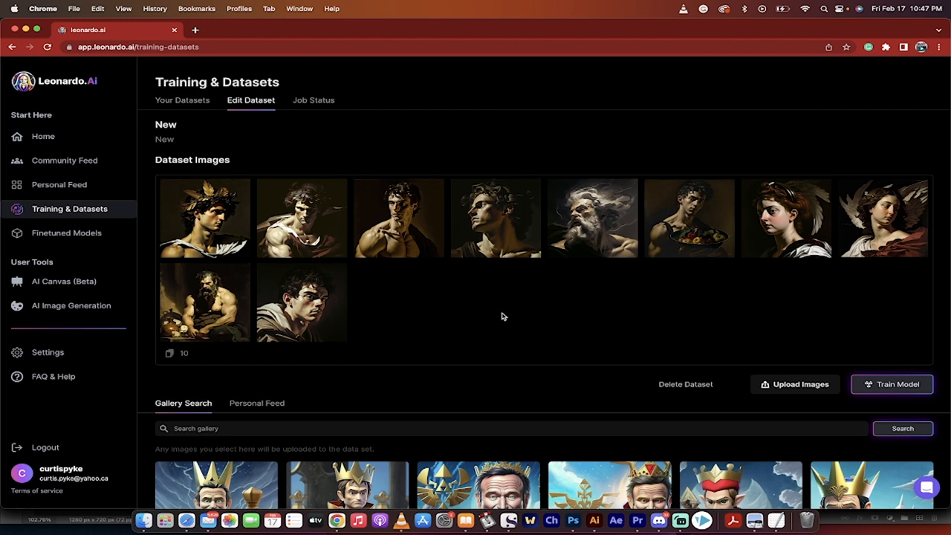
mouse_move(615, 321)
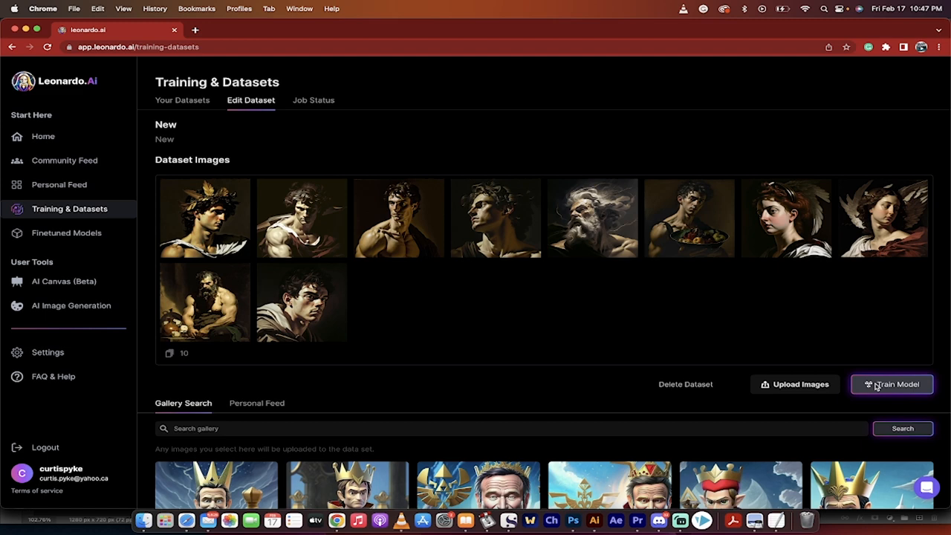
Train a model named new on Stable Diffusion 1.5 from the New dataset, keeping the instance prompt.
left_click(892, 383)
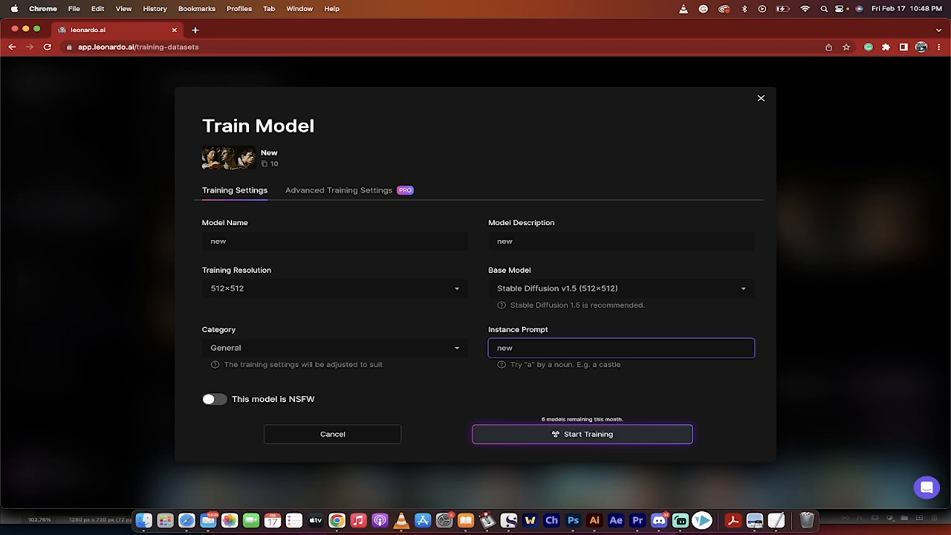
left_click(582, 434)
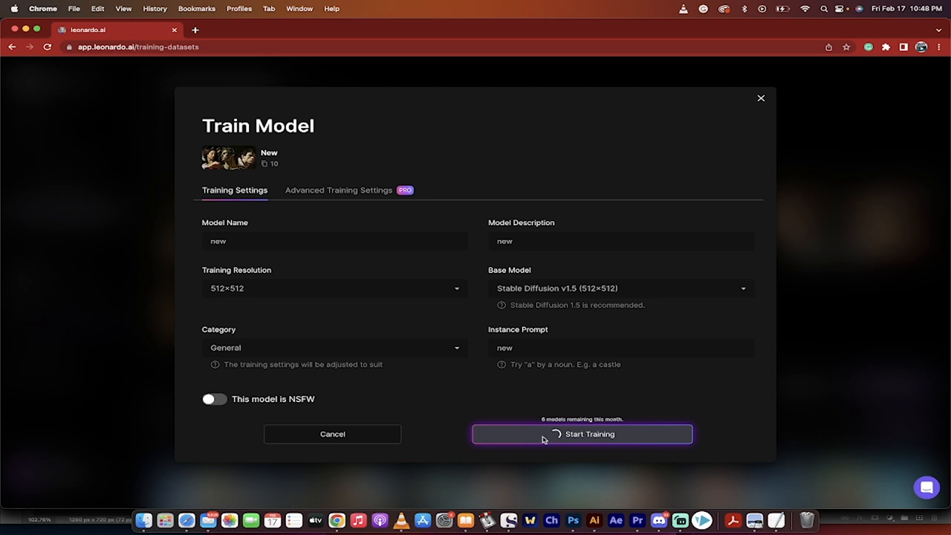
left_click(582, 434)
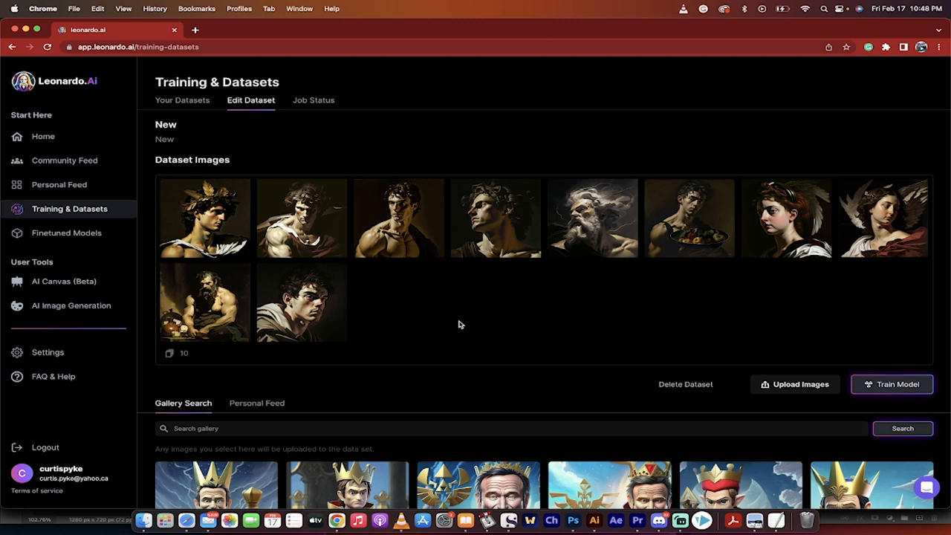
mouse_move(66, 232)
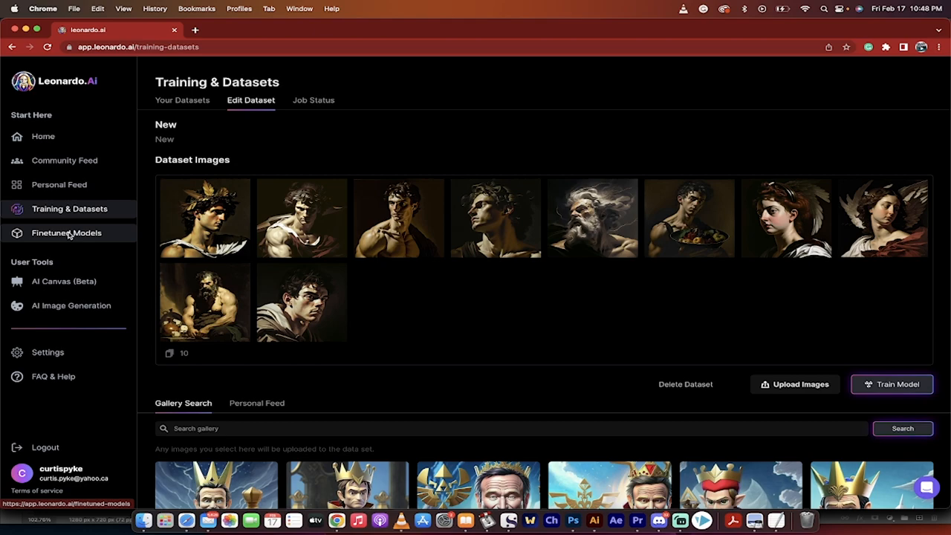
Show the Your Models list in Finetuned Models with ABC, painting and the Caravaggio models.
left_click(66, 232)
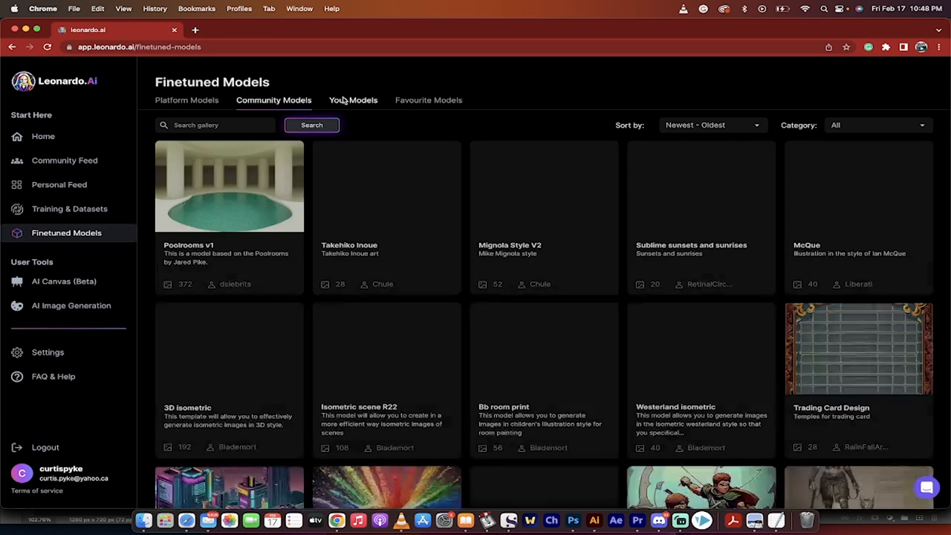
scroll("down", 3)
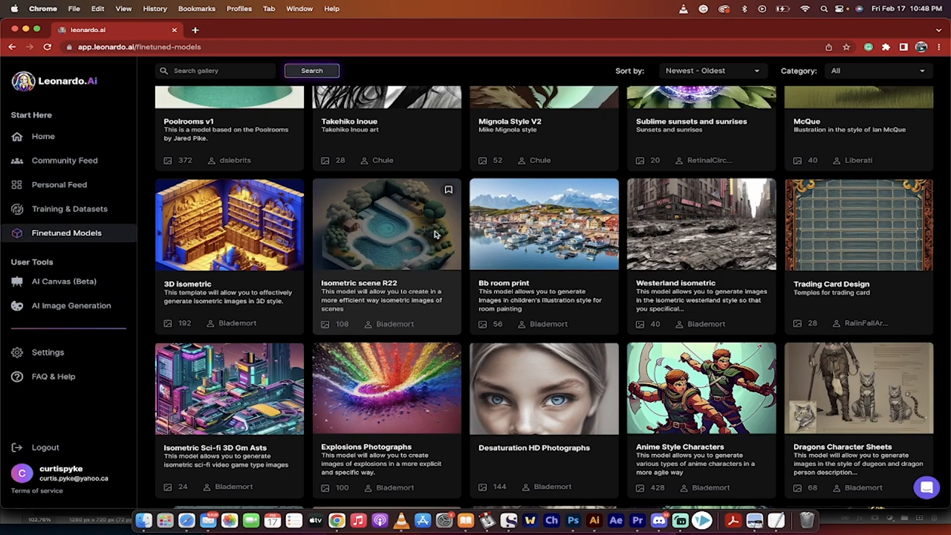
left_click(353, 100)
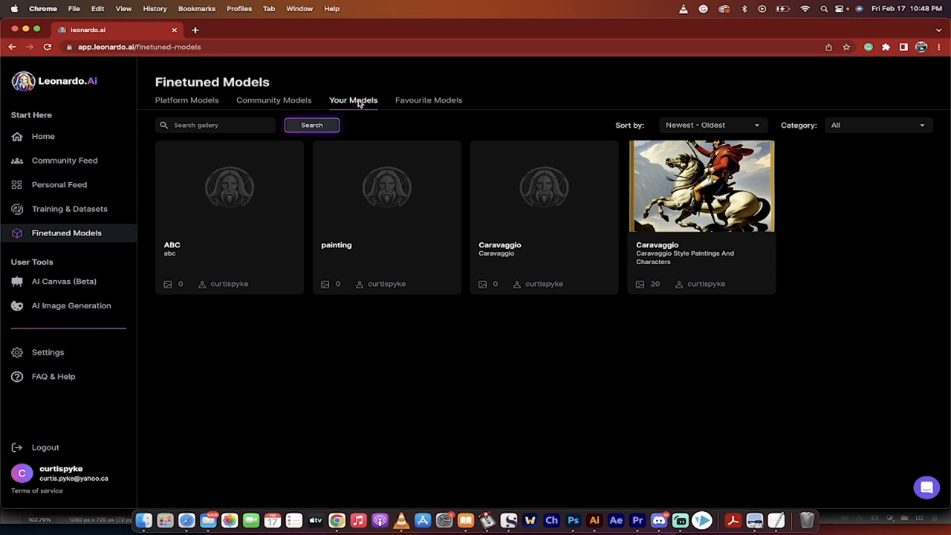
mouse_move(701, 185)
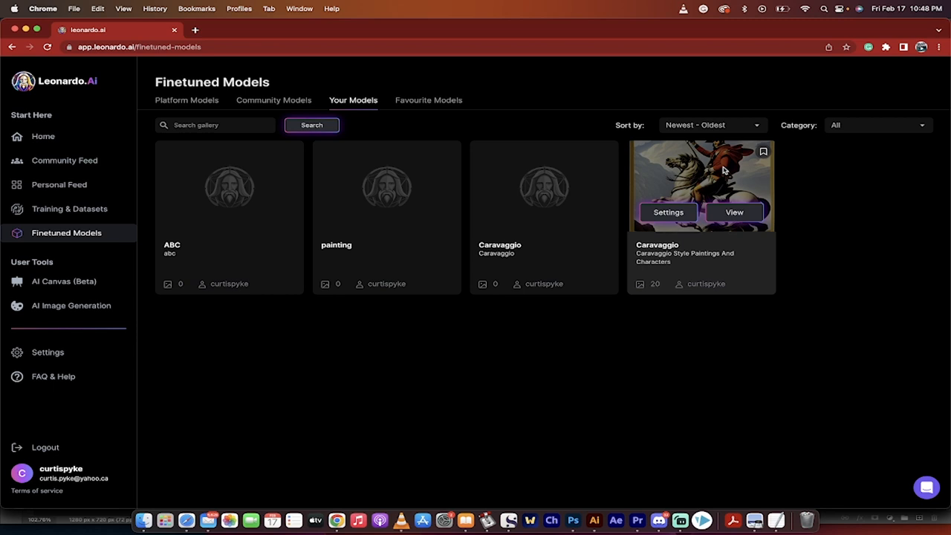
mouse_move(681, 248)
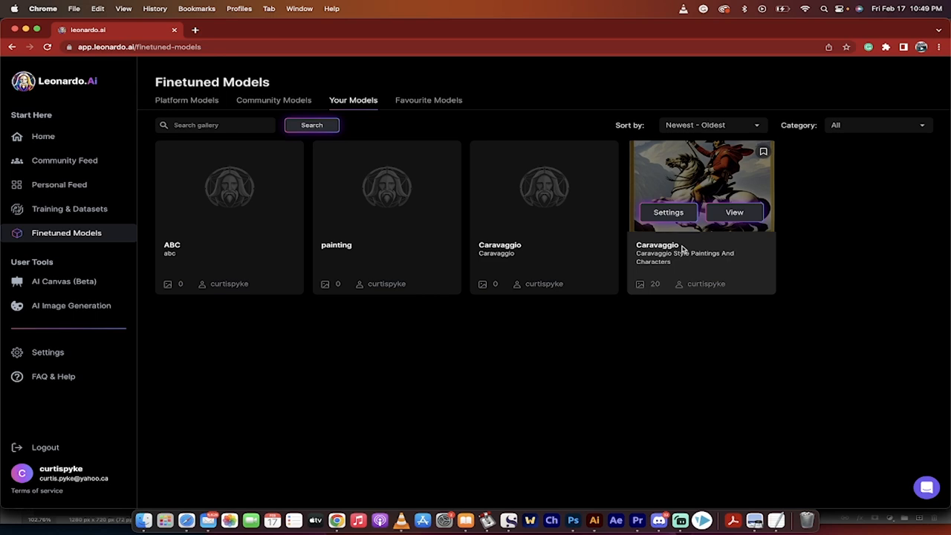
Launch generation from the trained Caravaggio model's detail card.
left_click(734, 211)
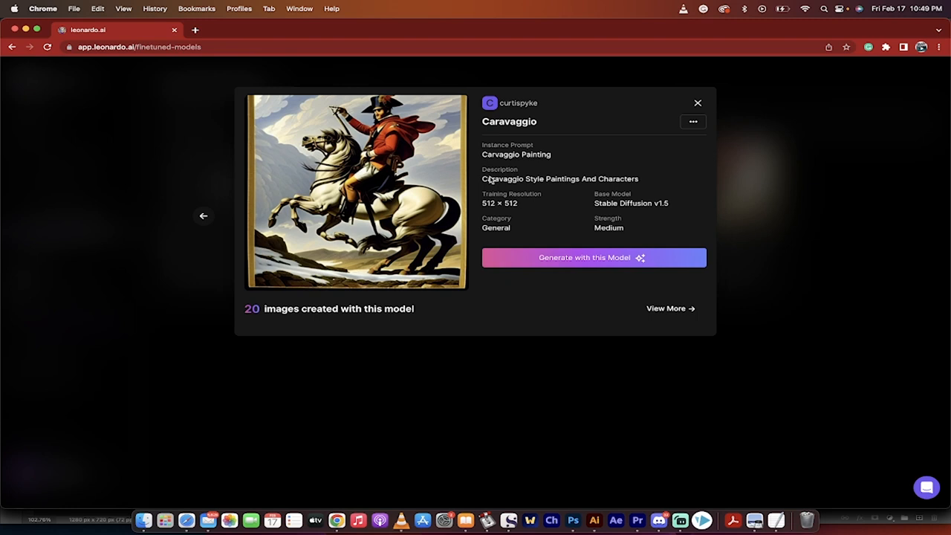
mouse_move(603, 205)
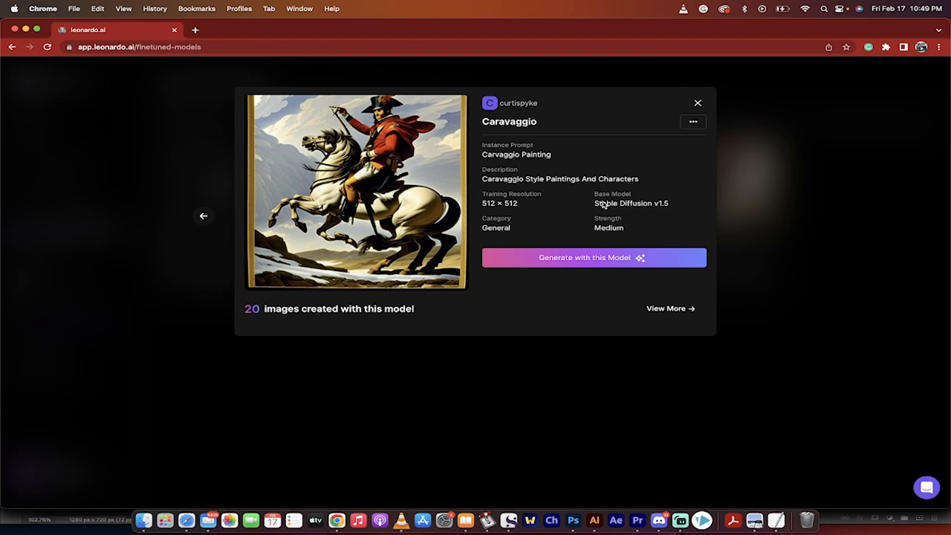
left_click(595, 257)
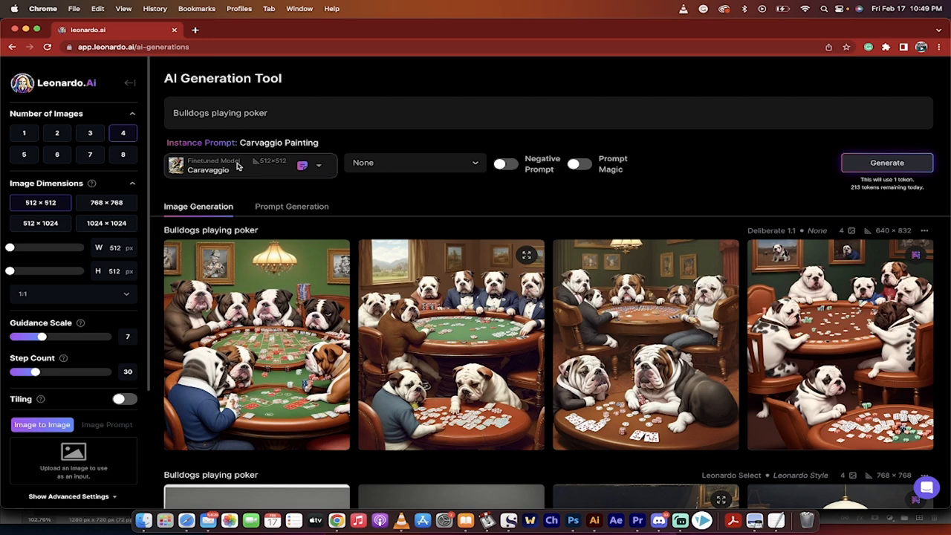
Generate 'Bulldogs playing poker' with the Caravaggio model and view a result full size.
left_click(220, 113)
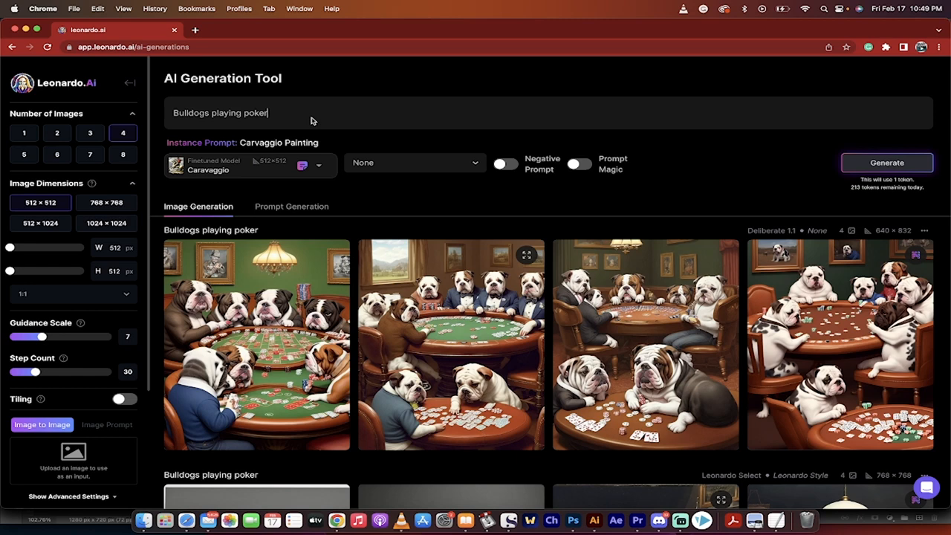
left_click(886, 162)
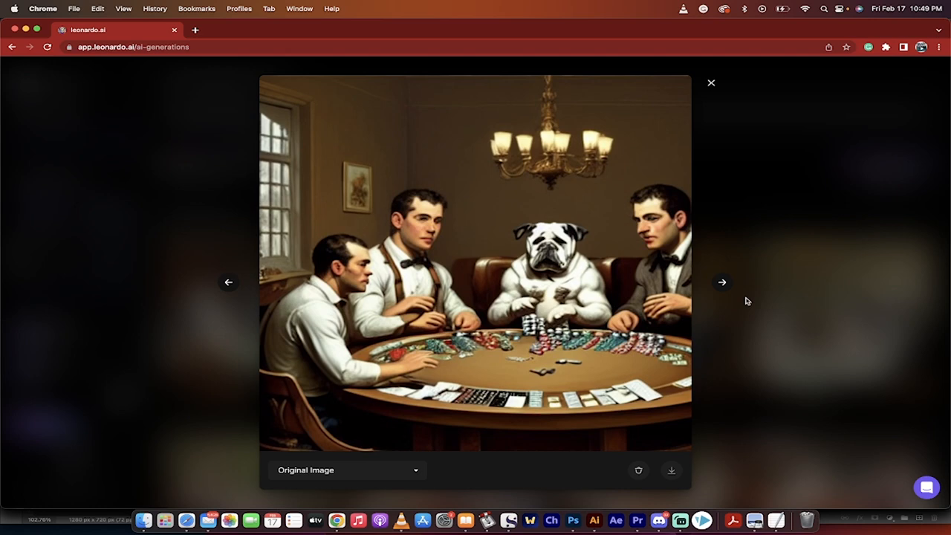
Browse all four Caravaggio poker images, compare original and upscaled versions, then close the viewer.
left_click(722, 283)
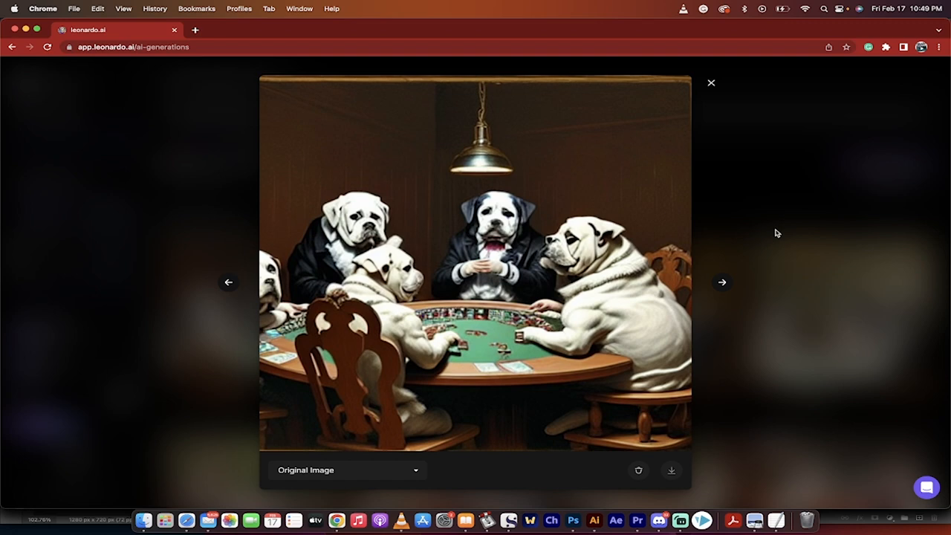
left_click(710, 83)
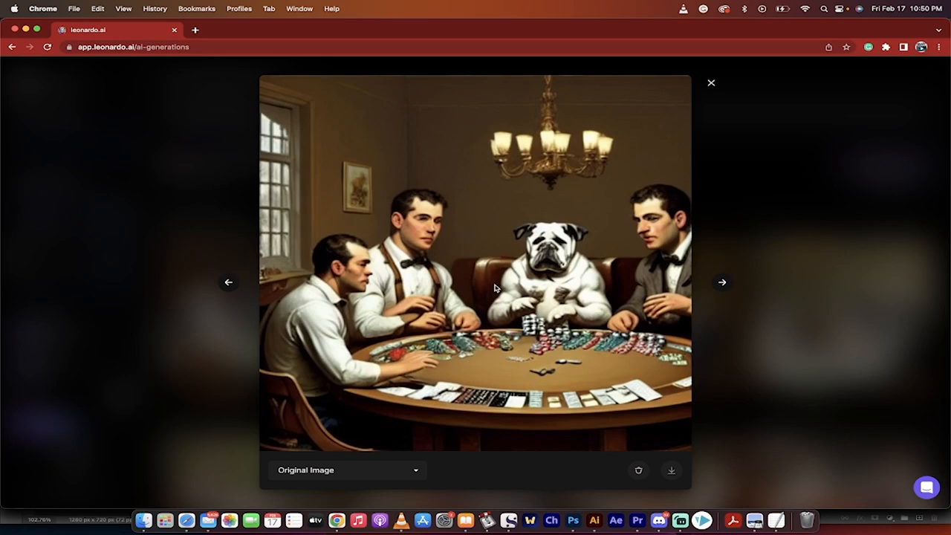
left_click(711, 83)
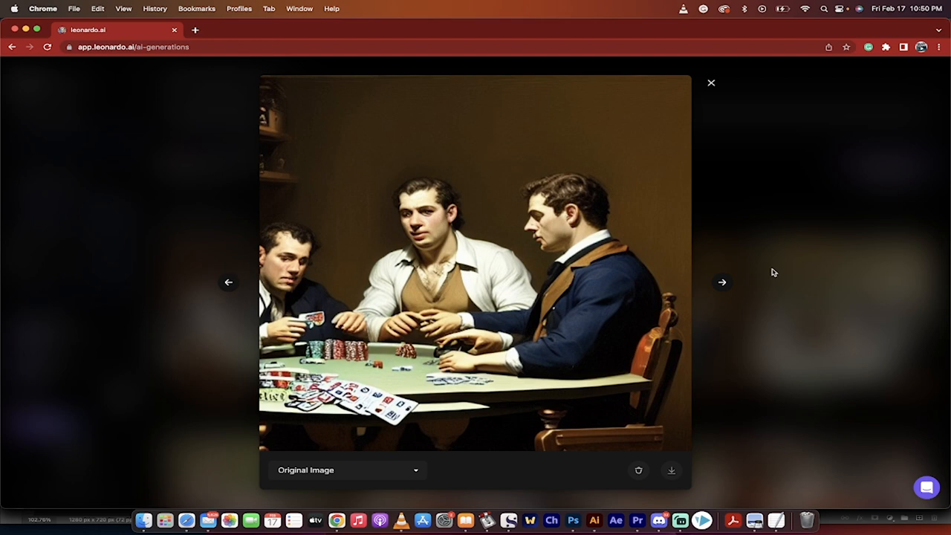
left_click(711, 83)
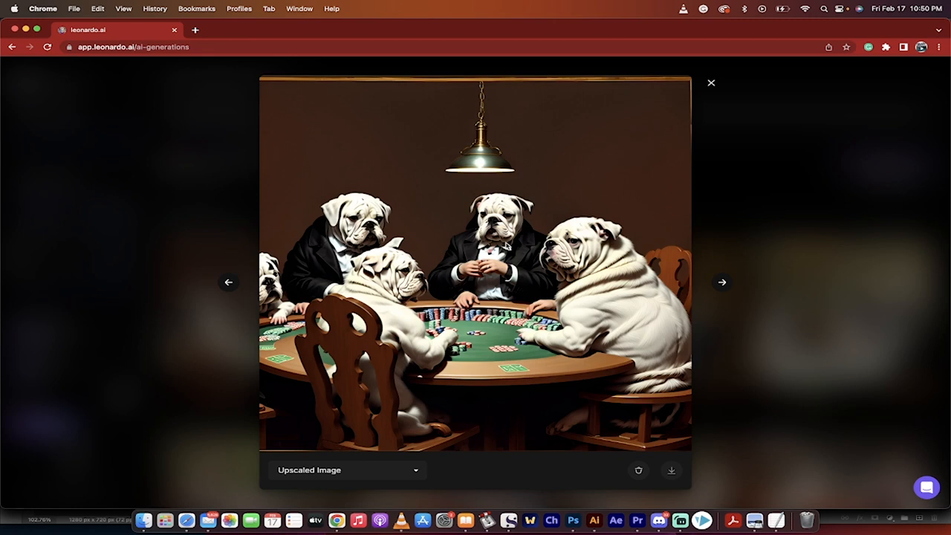
left_click(348, 470)
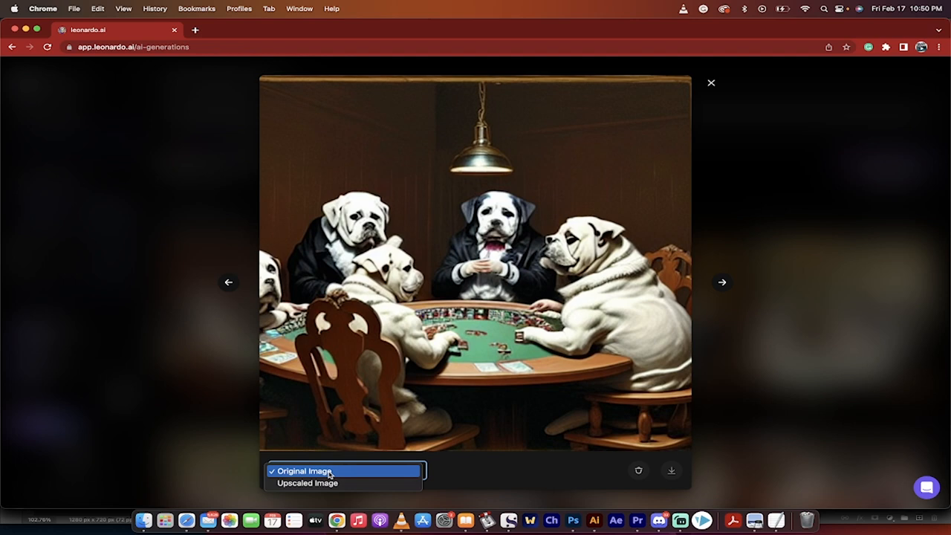
left_click(711, 84)
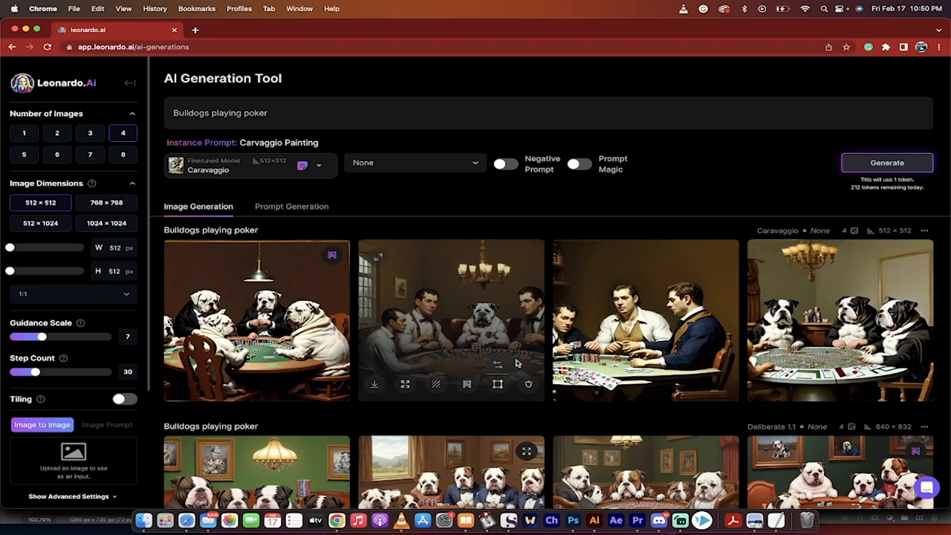